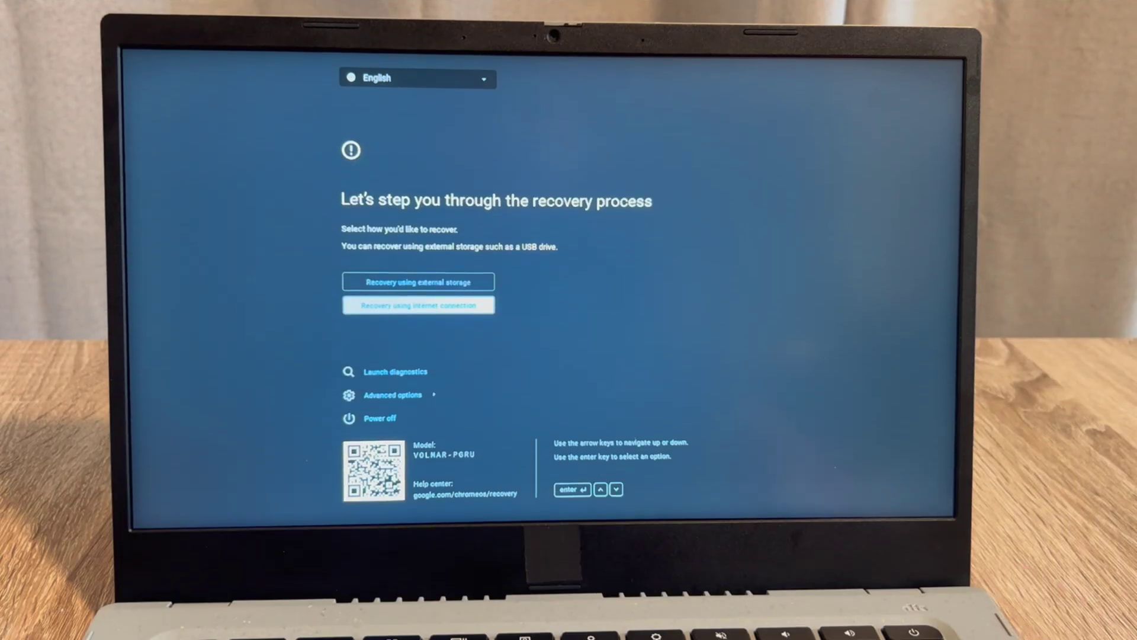
Choose the 'Recovery using internet connection' method on the recovery options screen.
{"action": "left_click", "coordinate": [418, 305]}
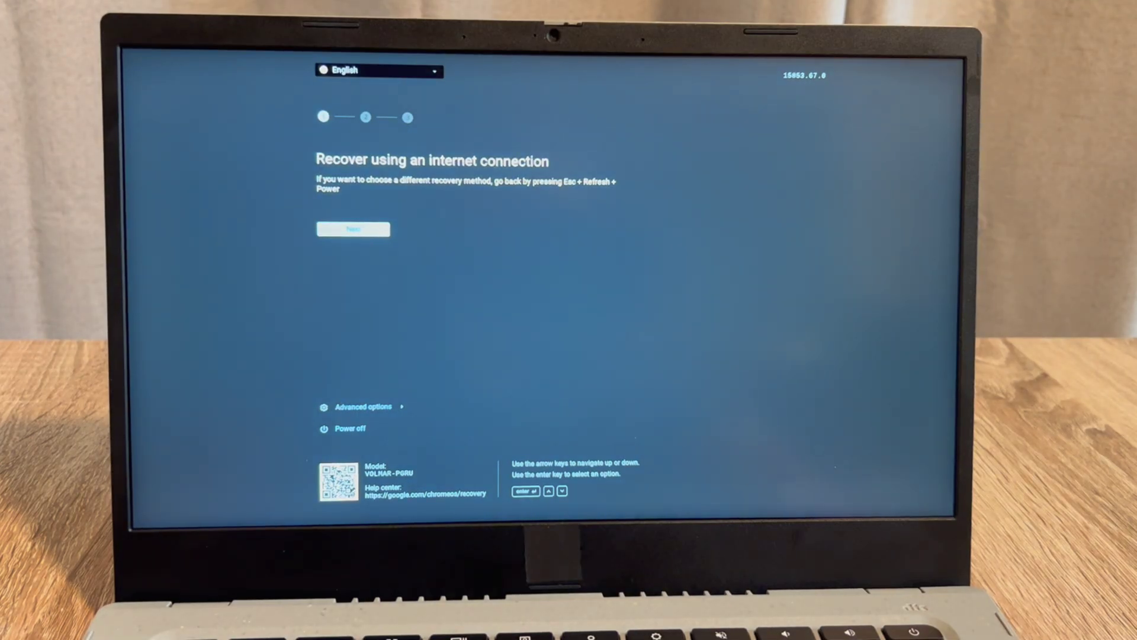
Advance to the network-connection step and show the Available Networks list.
{"action": "left_click", "coordinate": [353, 229]}
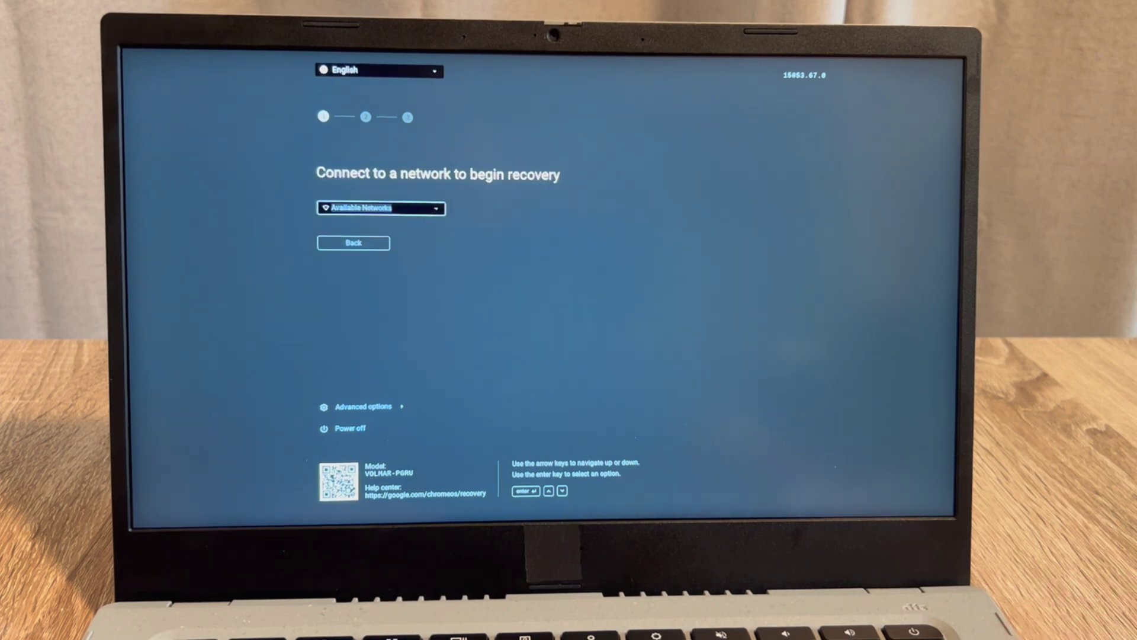
{"action": "left_click", "coordinate": [380, 208]}
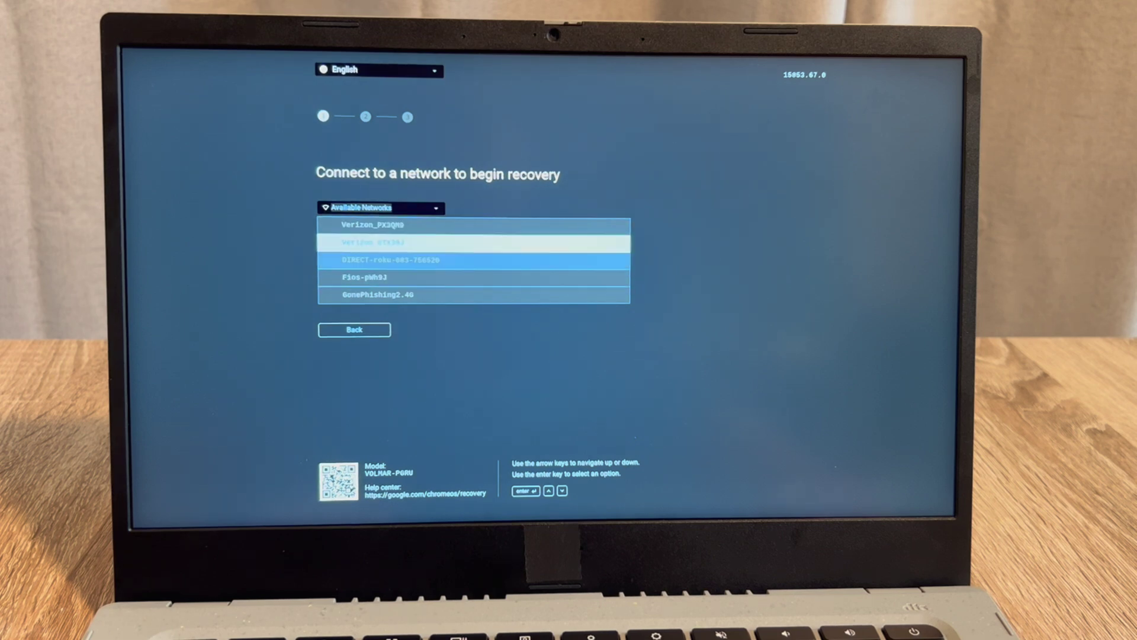
Join the second Verizon Wi-Fi network with its password and start the recovery.
{"action": "left_click", "coordinate": [371, 242]}
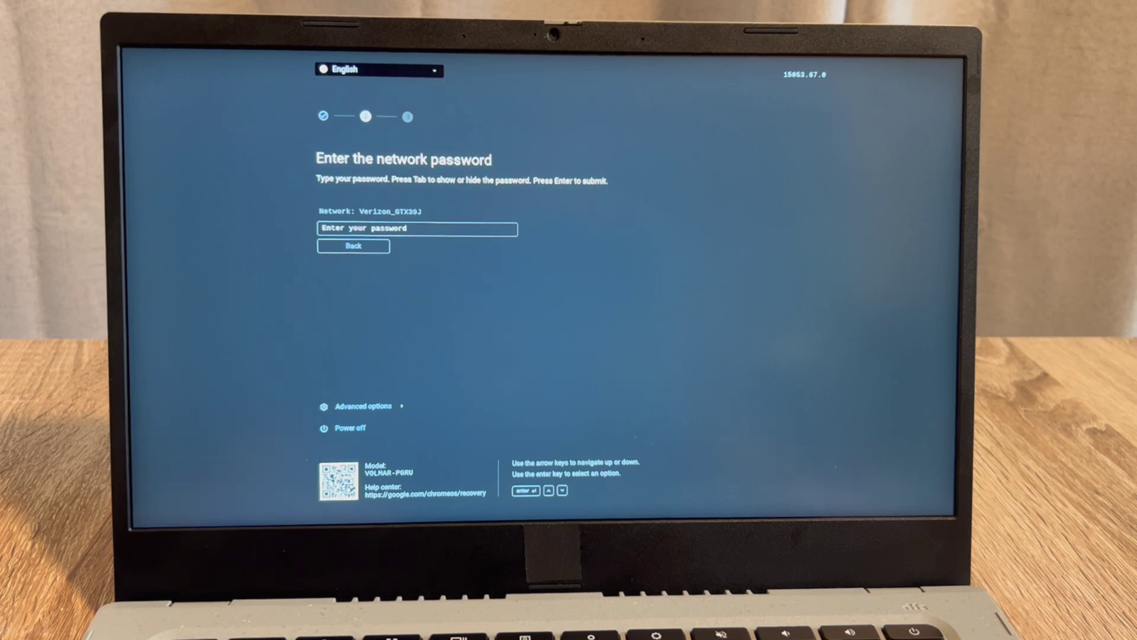
{"action": "key", "text": "enter"}
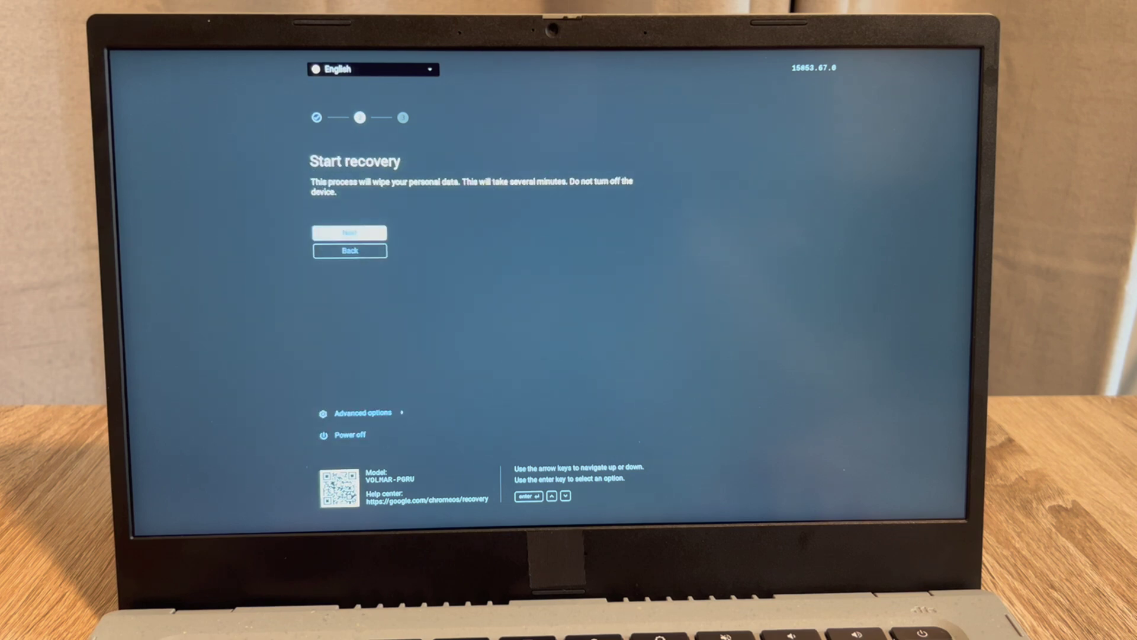
{"action": "left_click", "coordinate": [350, 232]}
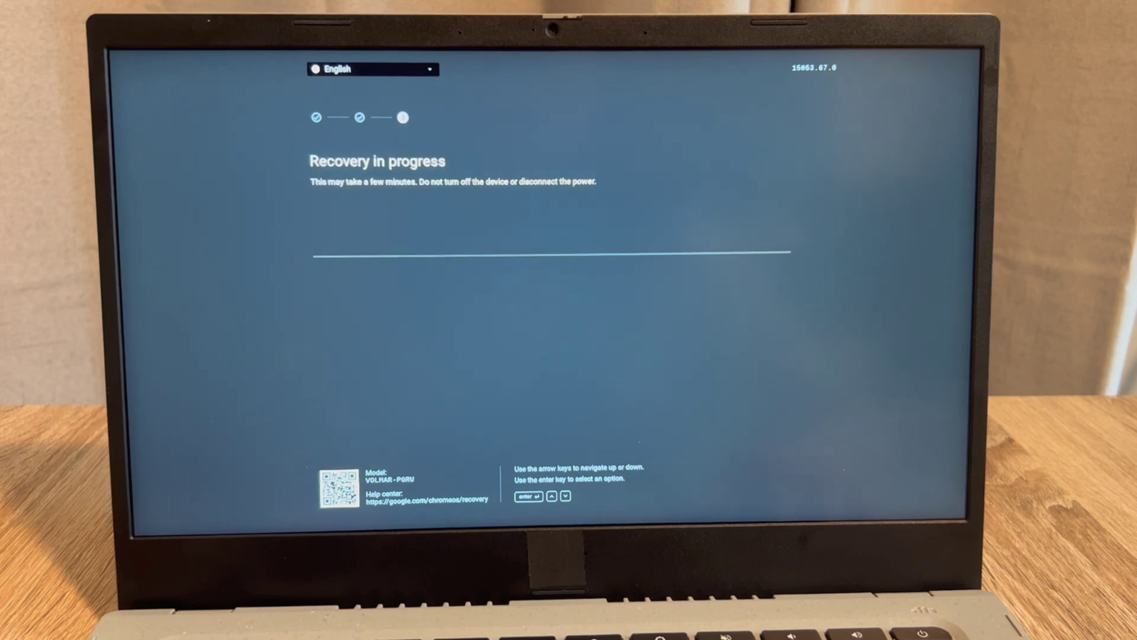